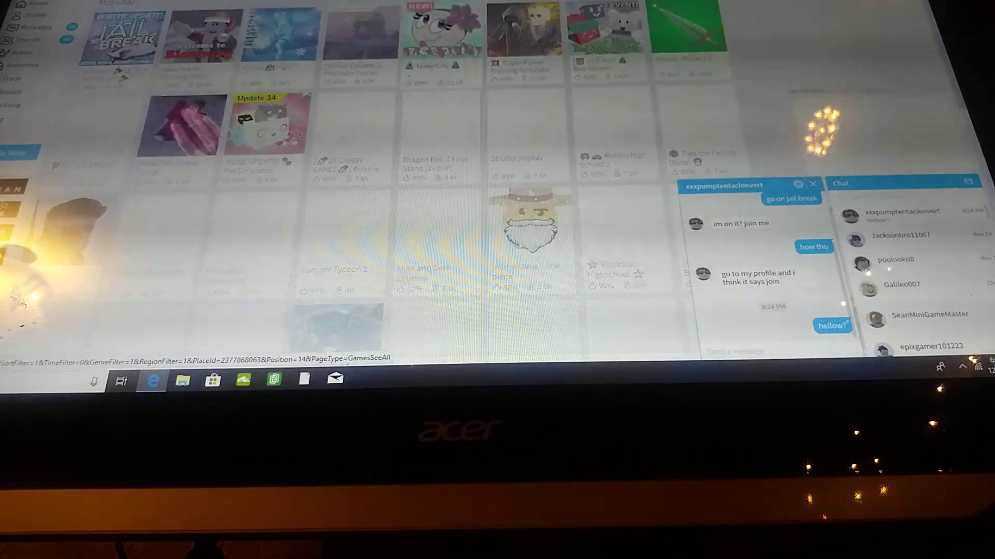
- Scroll through the popular games list to find and open Mega Fun Obby
scroll("down", 3)
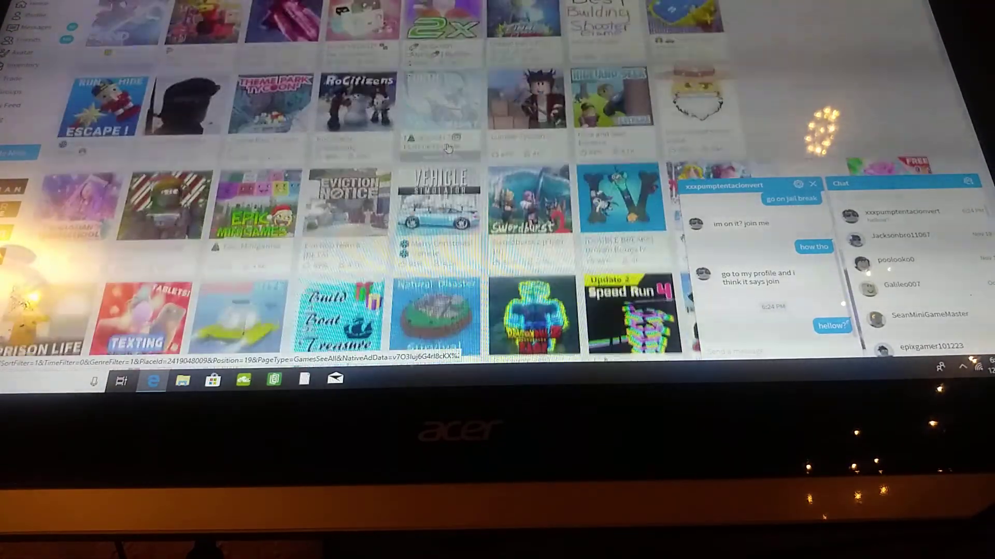
scroll("down", 3)
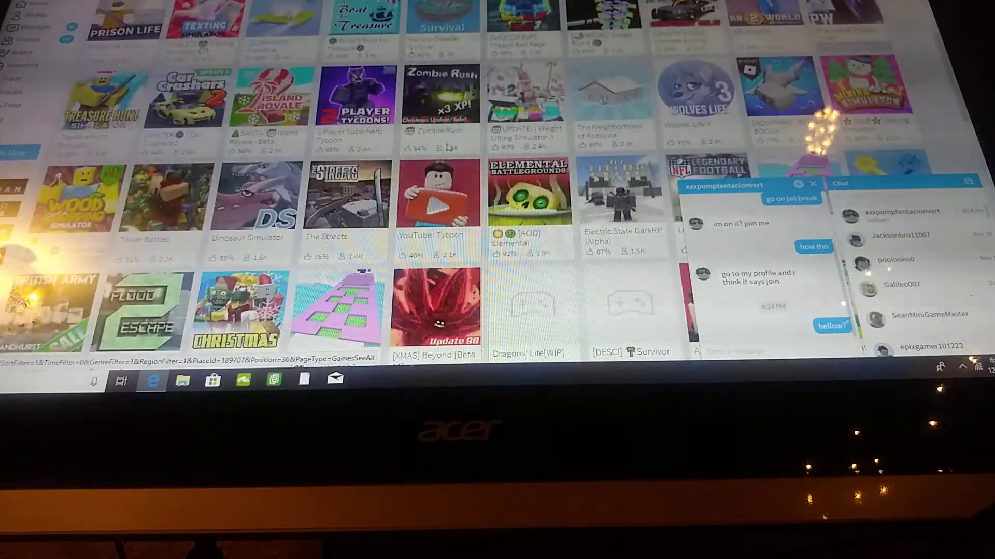
scroll("down", 3)
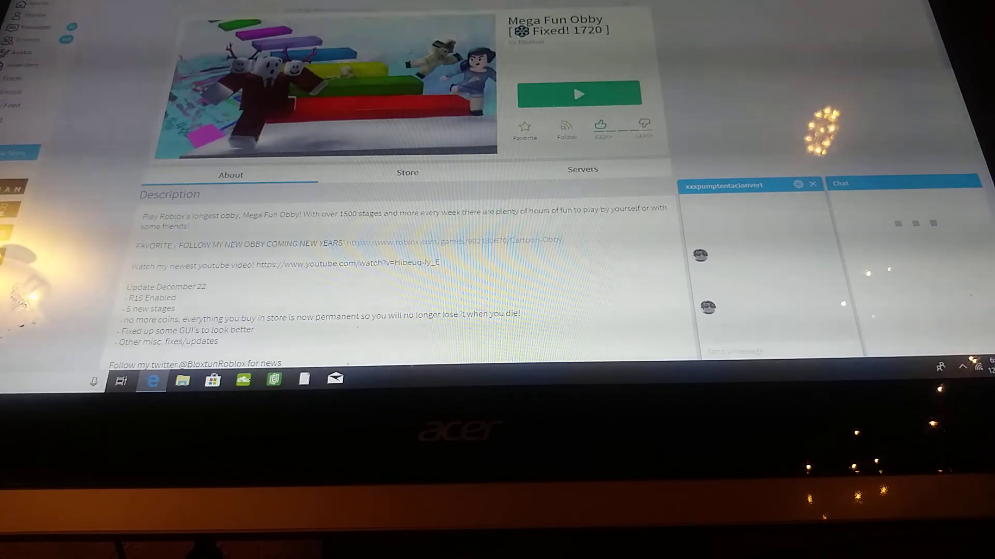
left_click(578, 94)
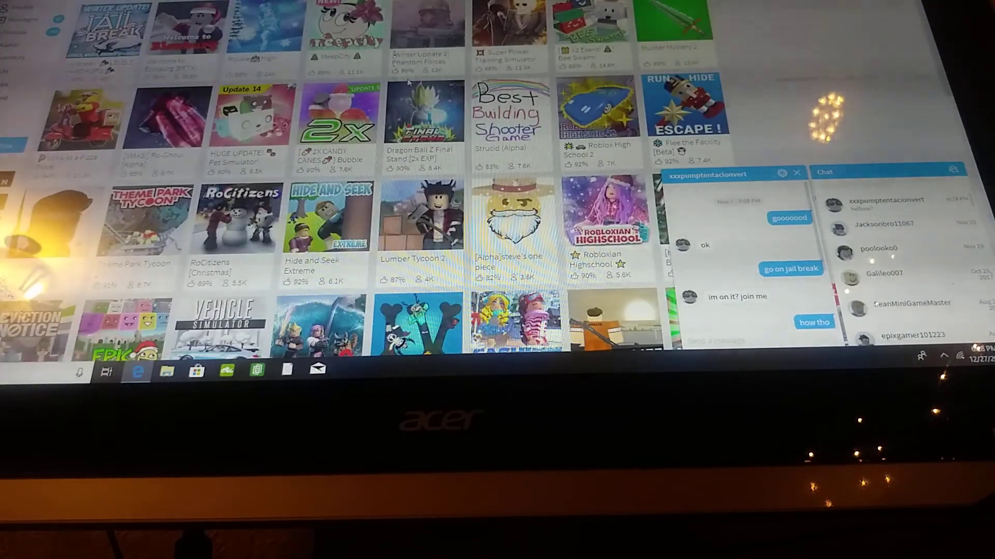
- Scroll to the bottom of the games list and open [SPACE] Blood Moon Tycoon
scroll("down", 3)
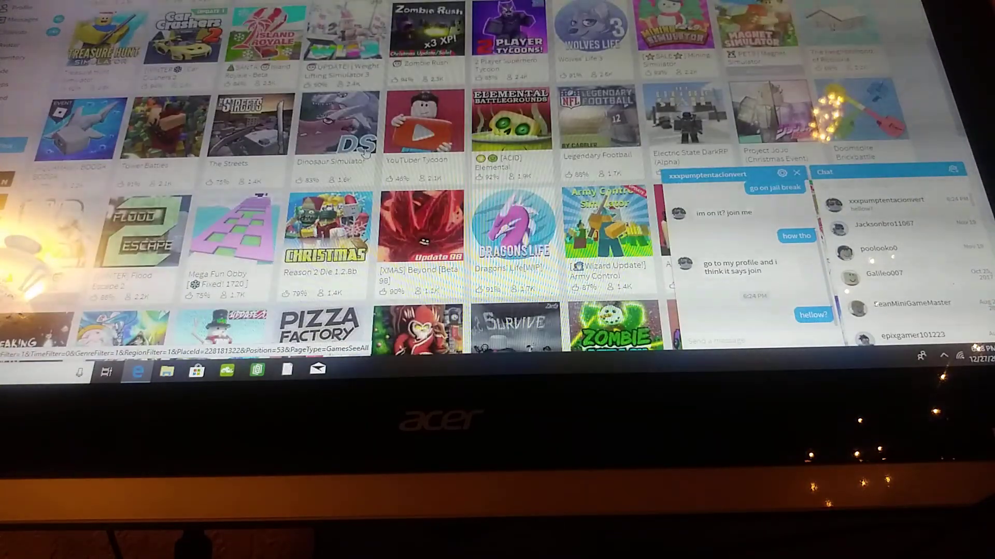
scroll("down", 3)
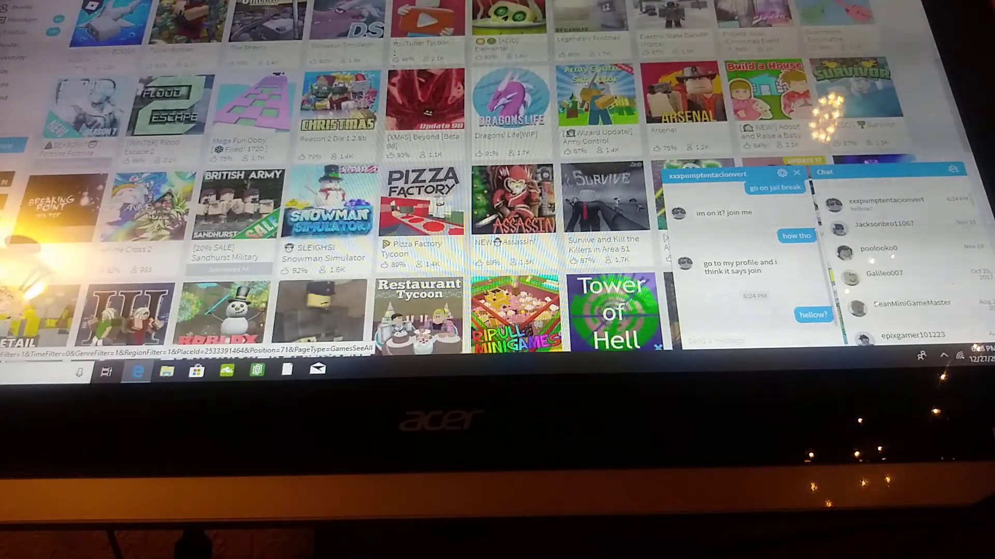
scroll("down", 3)
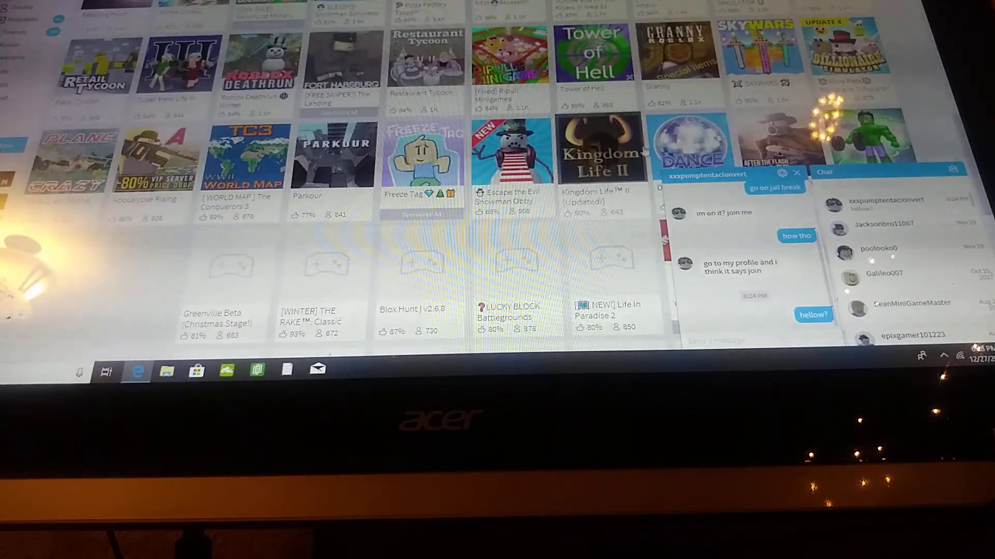
scroll("down", 3)
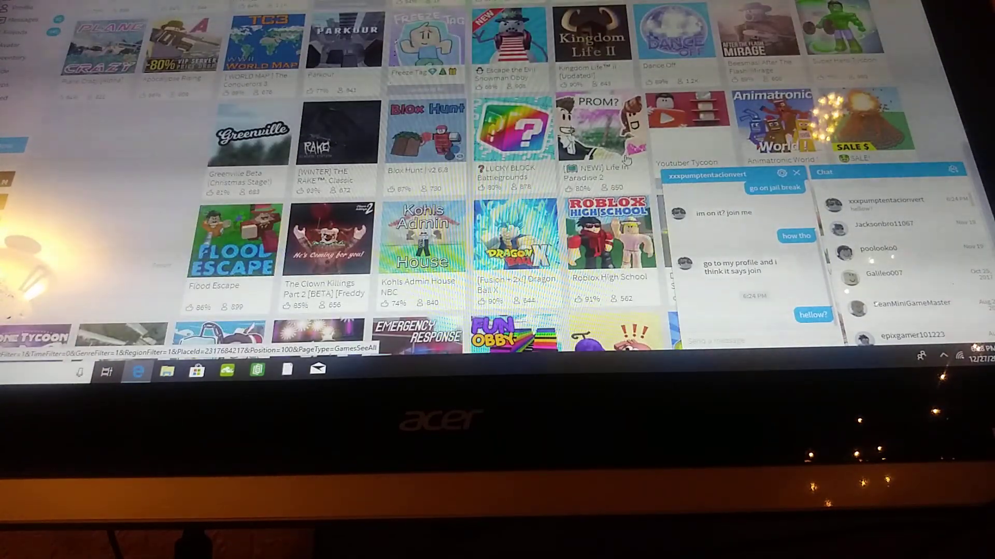
scroll("down", 3)
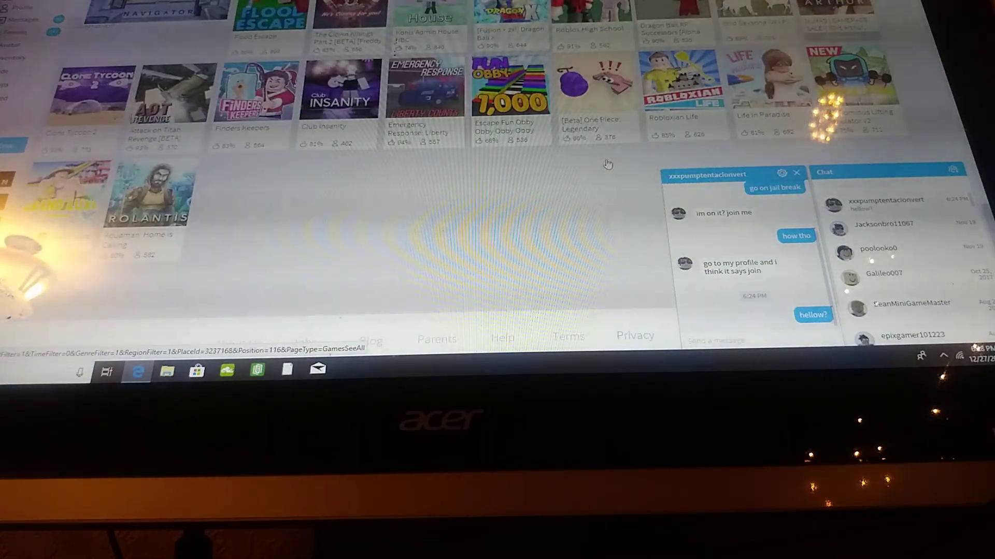
scroll("down", 3)
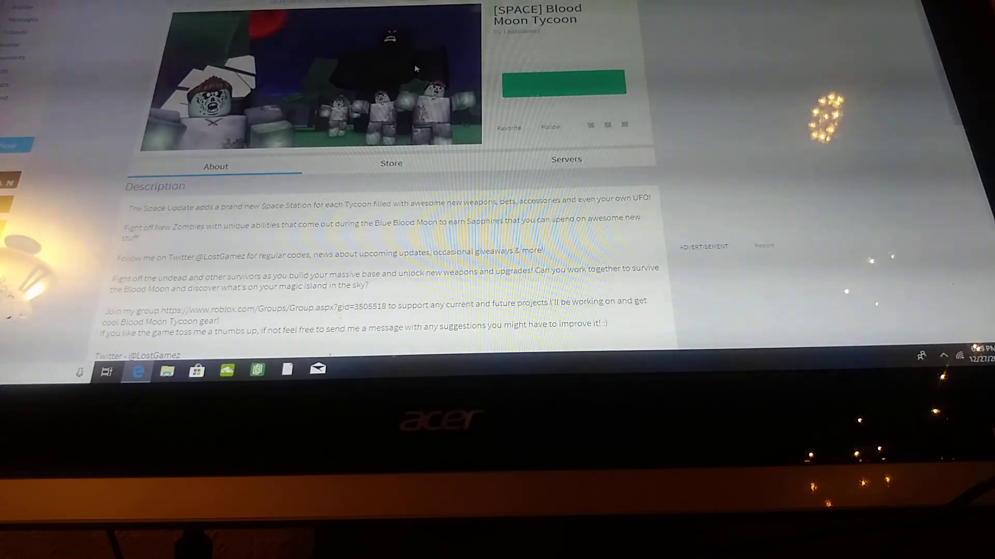
- Launch Blood Moon Tycoon and close the Redeem a Secret Code dialog
left_click(562, 82)
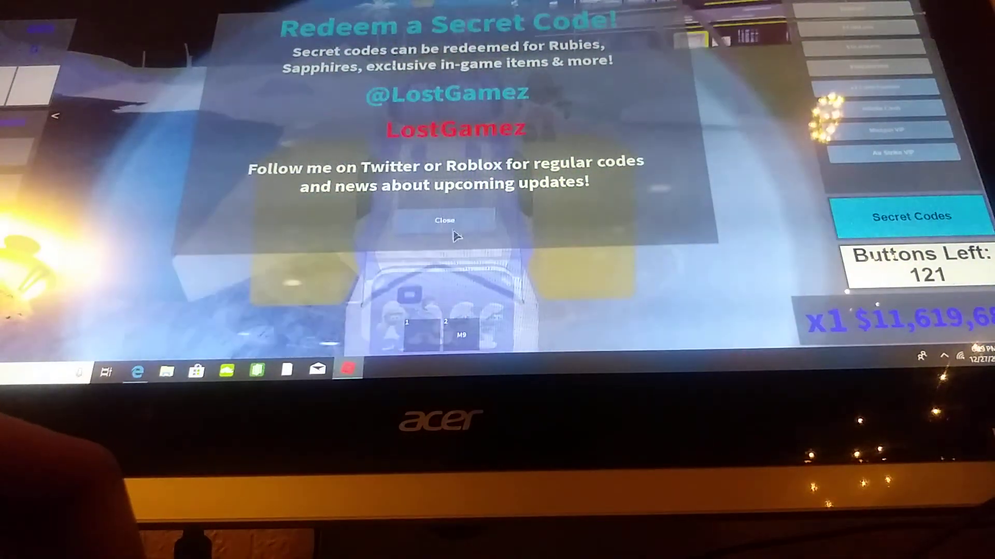
left_click(445, 220)
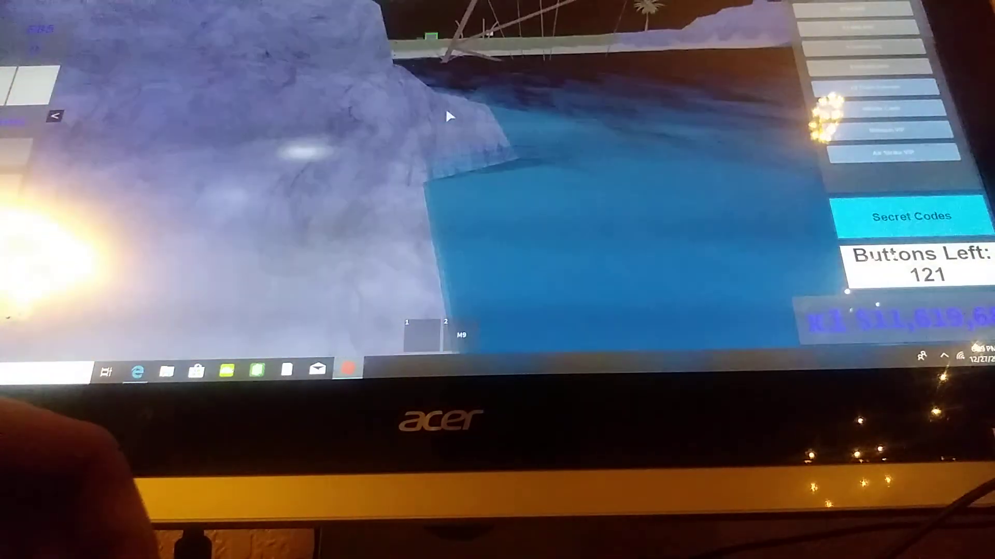